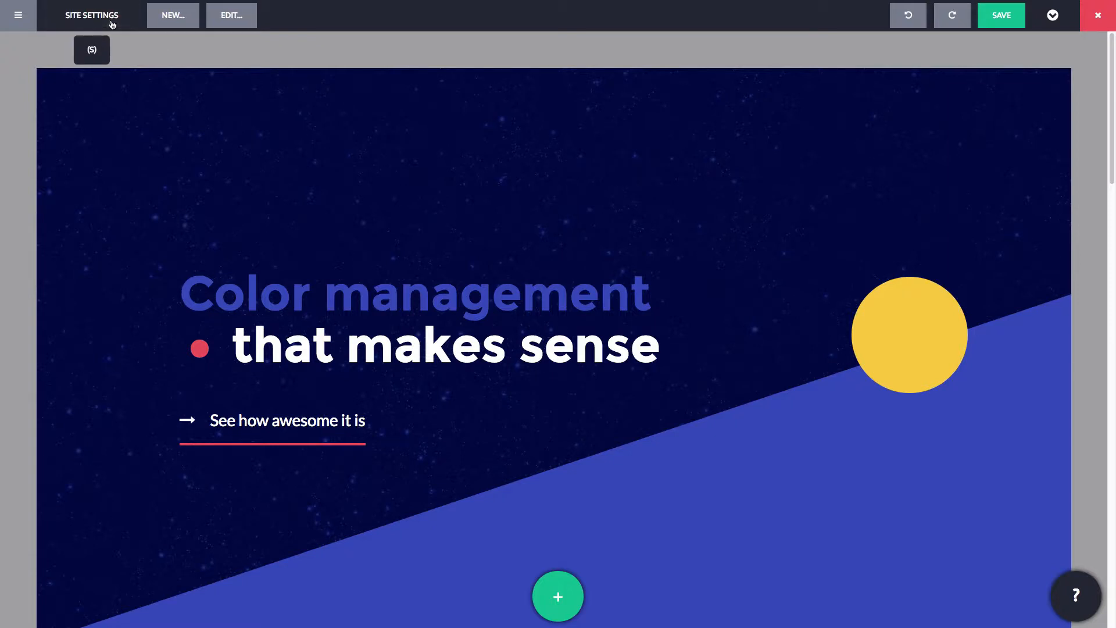
# - Open Site Settings to view the color palette, including accent color 3D4FBD
pyautogui.click(91, 15)
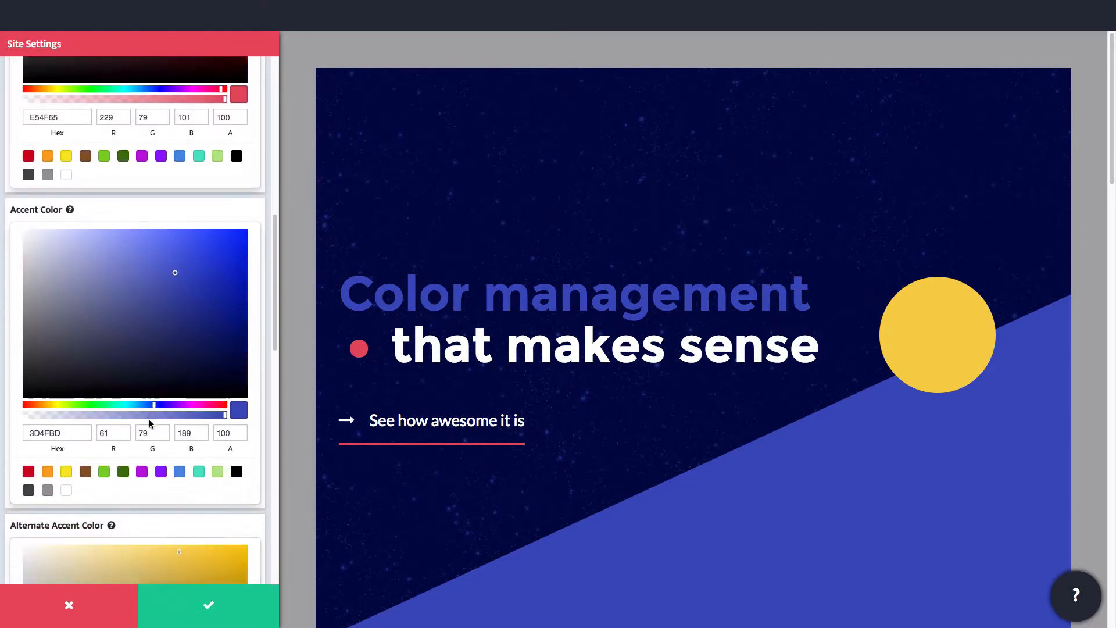
pyautogui.scroll(-3)
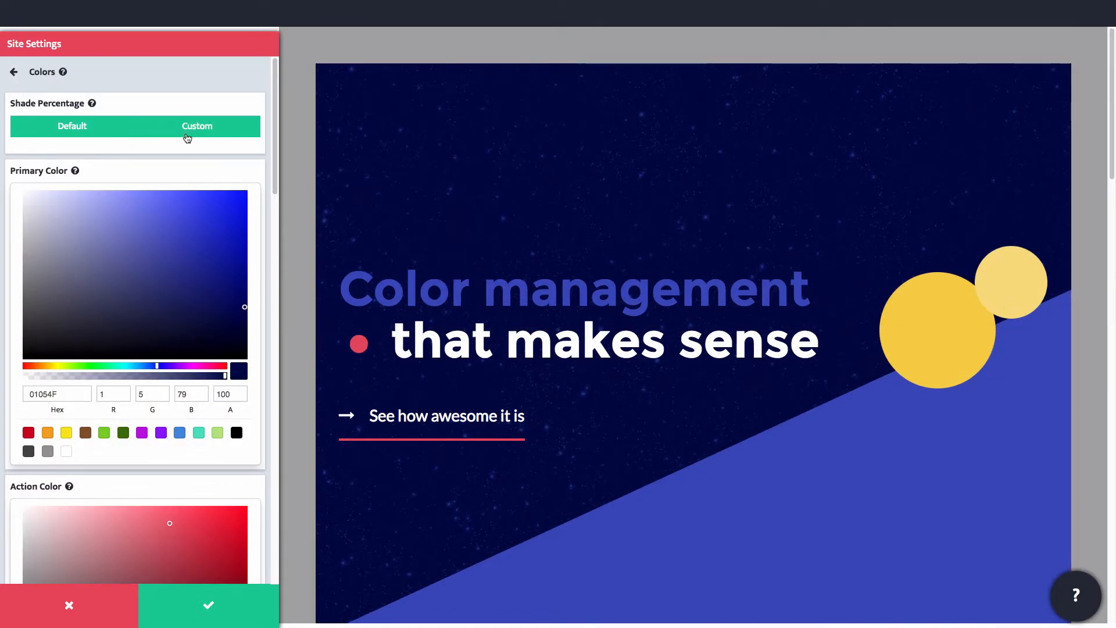
# - Set a custom shade percentage of about 17% with the slider, then scroll to Negative Color
pyautogui.click(196, 126)
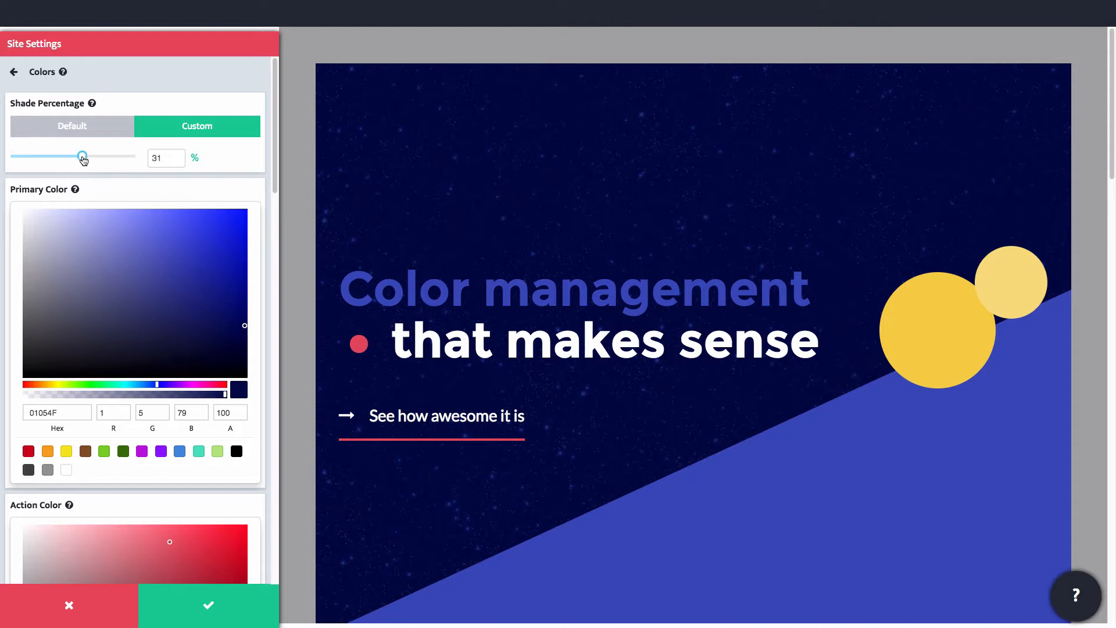
pyautogui.moveTo(81, 156); pyautogui.dragTo(123, 156)
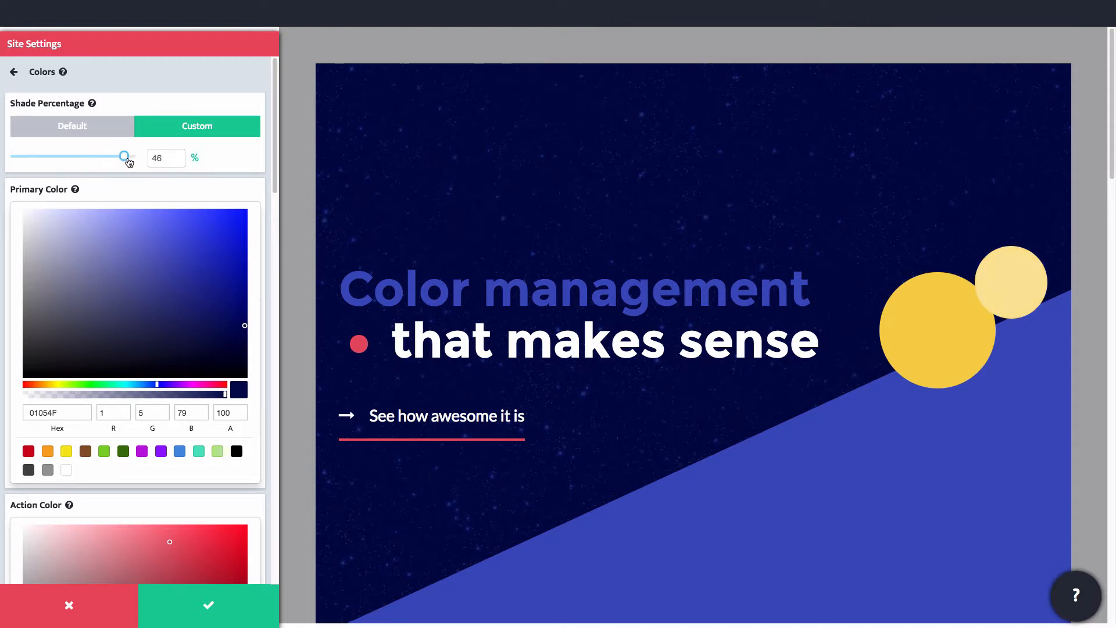
pyautogui.moveTo(123, 155); pyautogui.dragTo(60, 155)
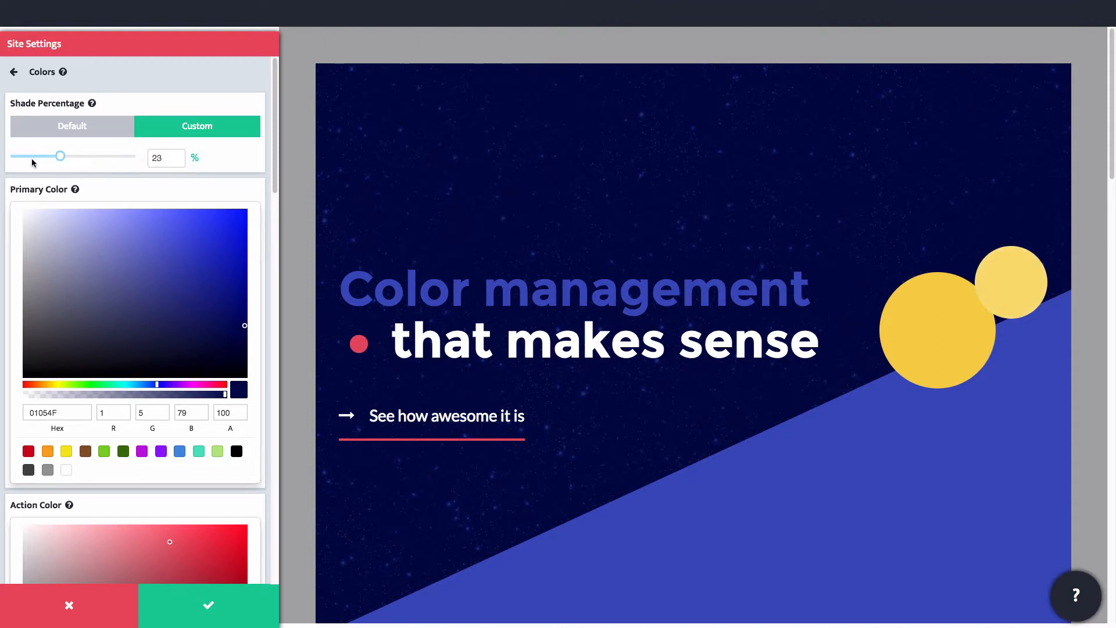
pyautogui.moveTo(60, 156); pyautogui.dragTo(47, 155)
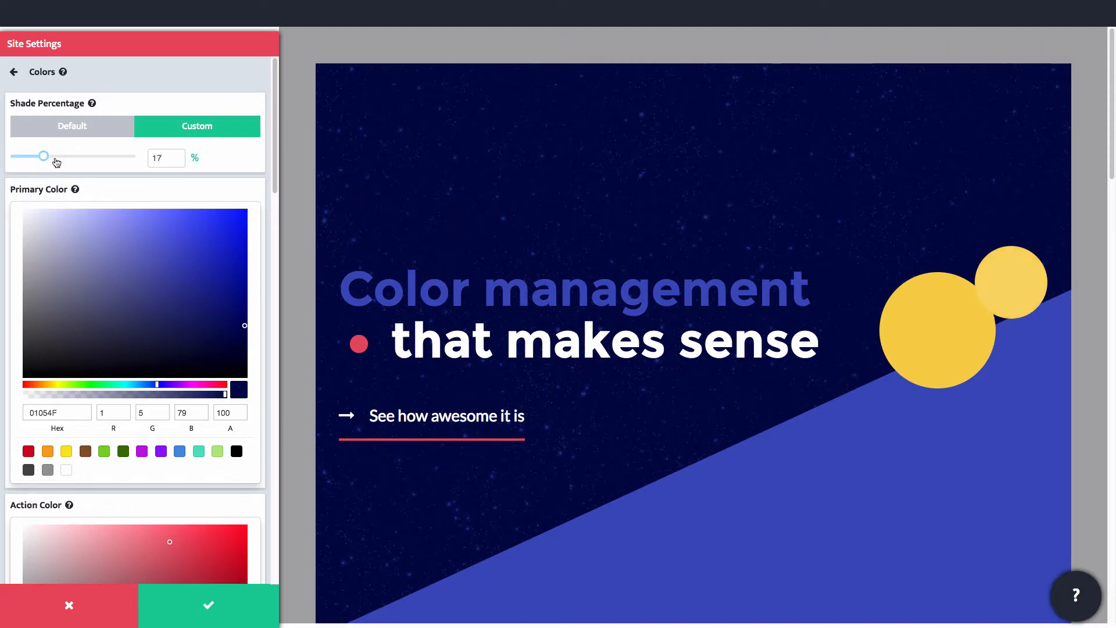
pyautogui.moveTo(45, 156); pyautogui.dragTo(135, 156)
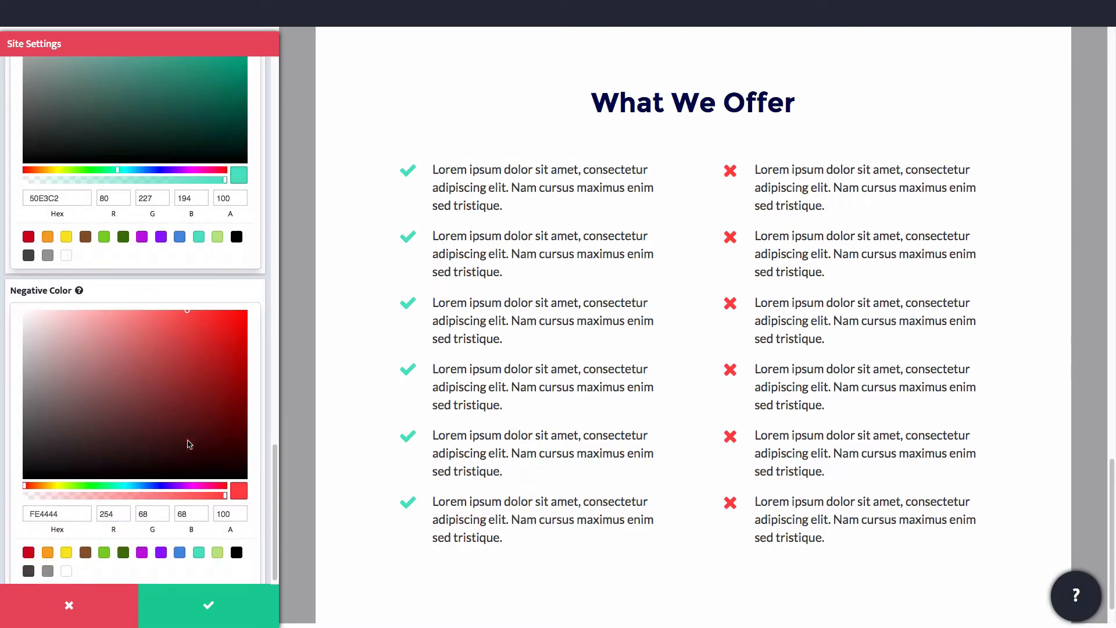
pyautogui.click(140, 552)
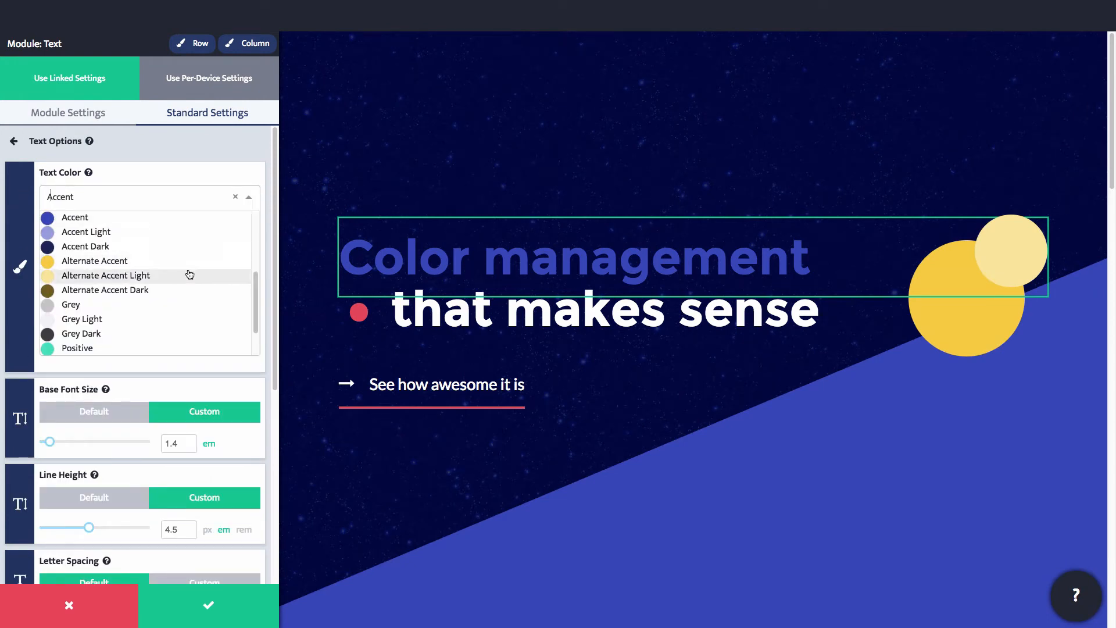
# - Link the Color management heading's text color to the Action site color
pyautogui.scroll(-3)
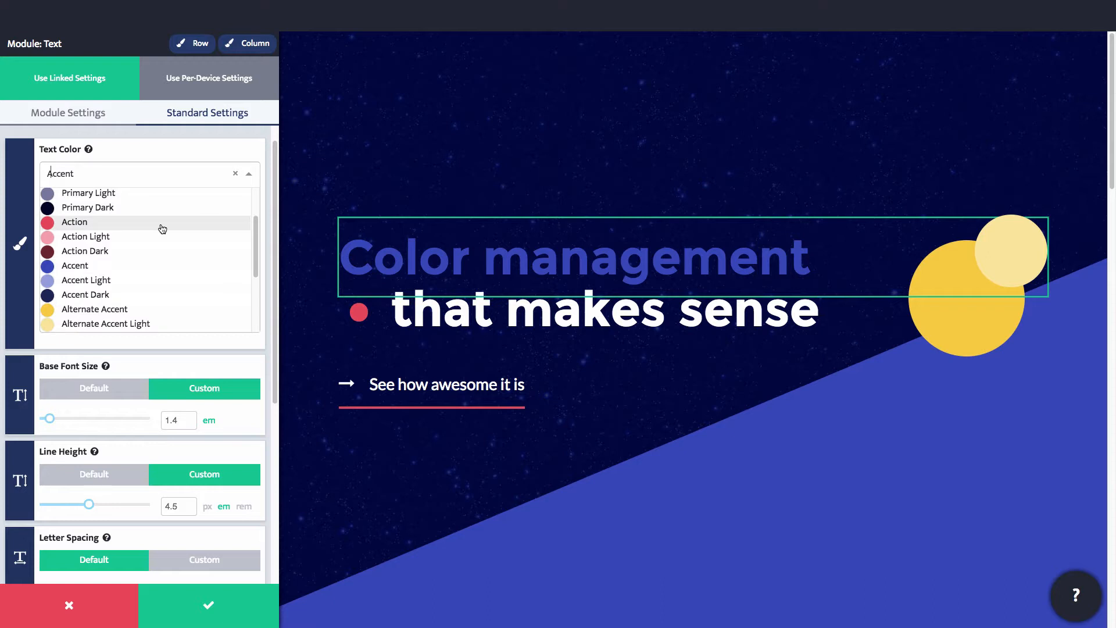
pyautogui.click(74, 222)
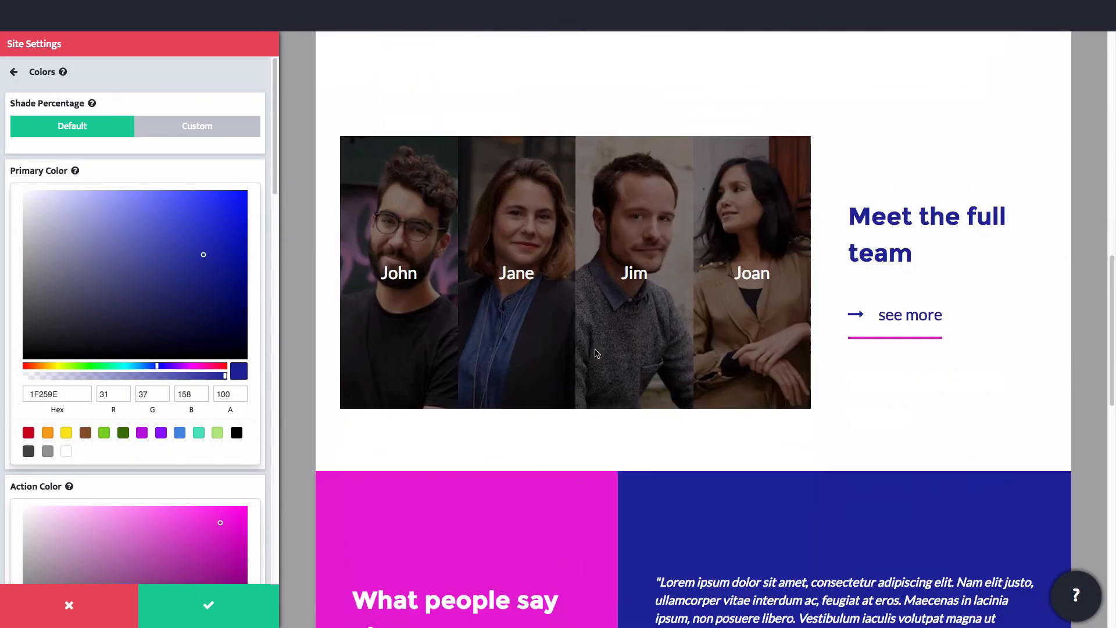
# - Scroll down to review the recolored 'What We Offer' section in deep blue and magenta
pyautogui.scroll(-3)
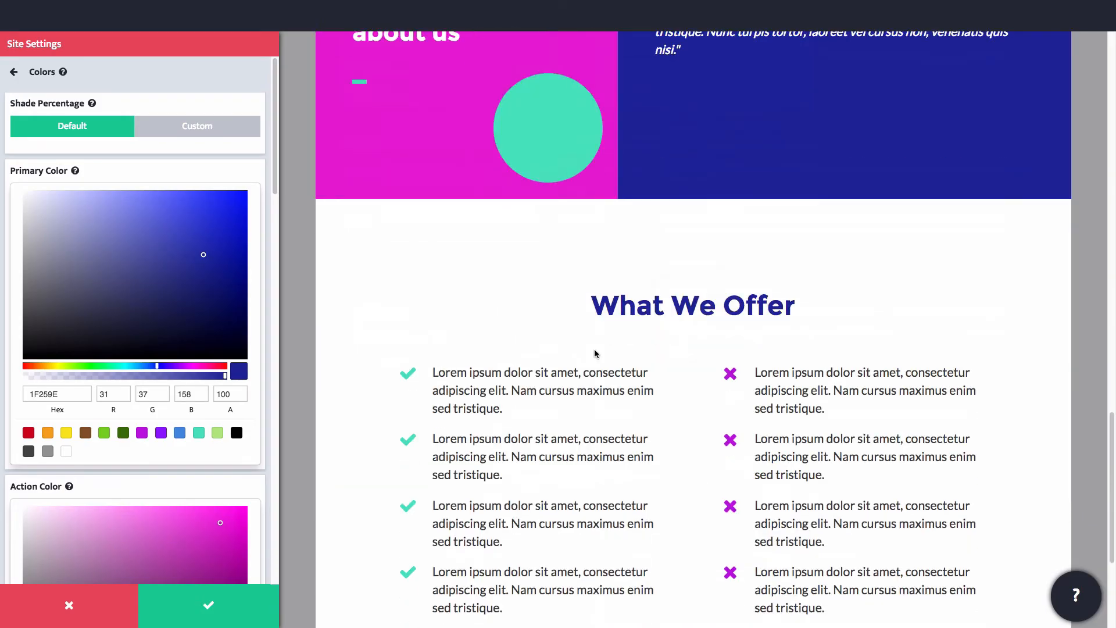